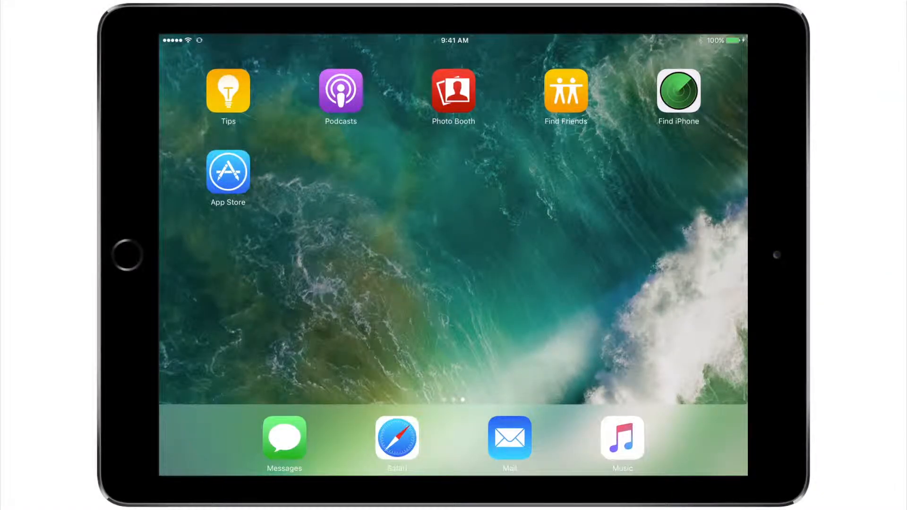
Find and launch the Slurp Central app from the App Store, reaching its multilingual welcome screen.
left_click(228, 172)
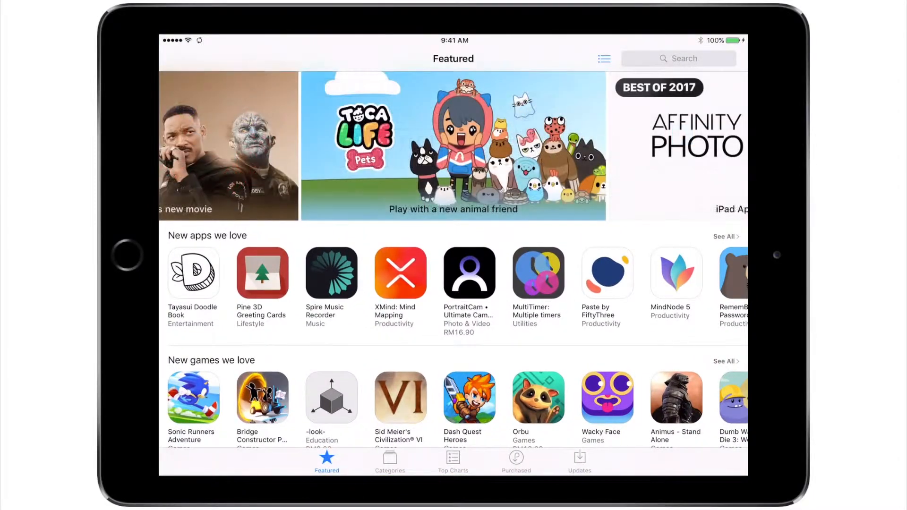
scroll("left", 3)
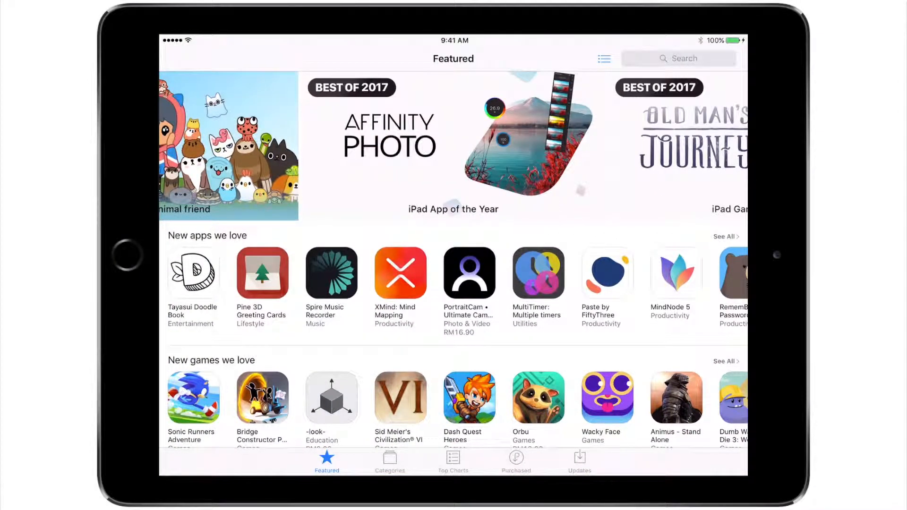
left_click(679, 58)
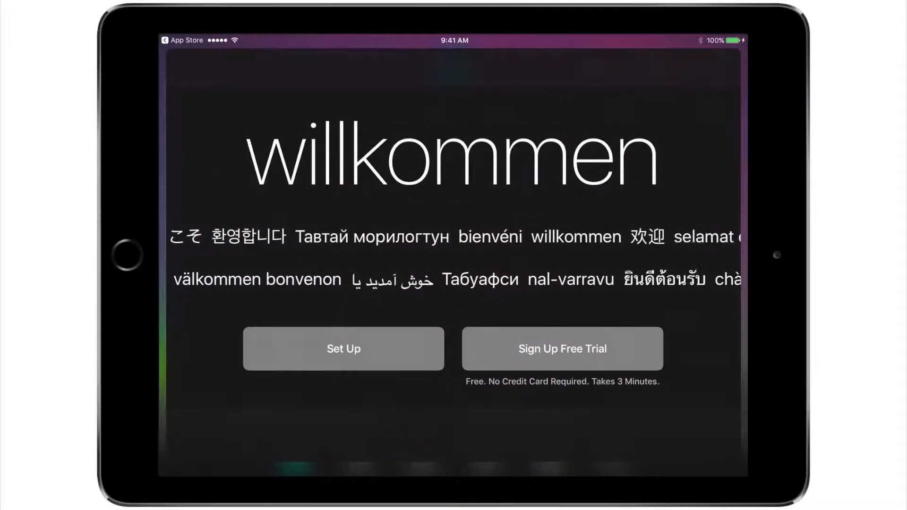
Sign up a free-trial outlet named Papan Cafe and enter the four-digit SMS verification PIN.
left_click(343, 348)
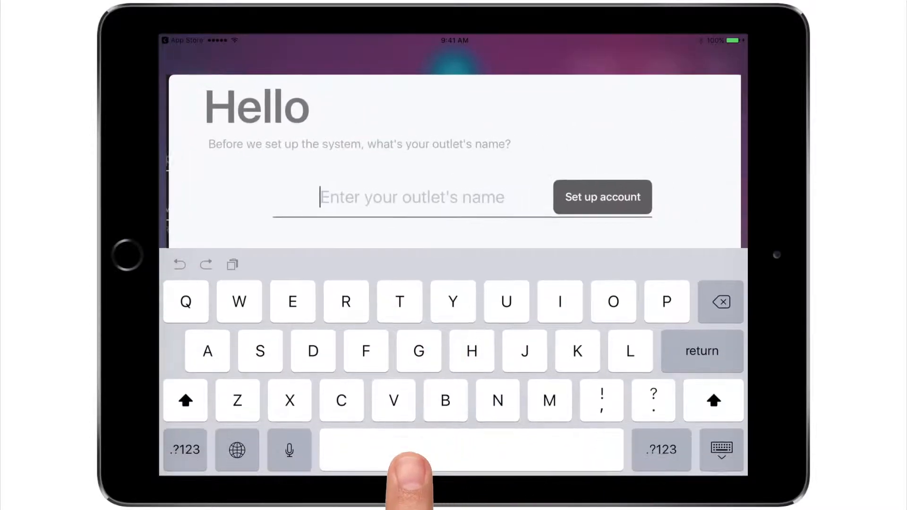
type("Papa")
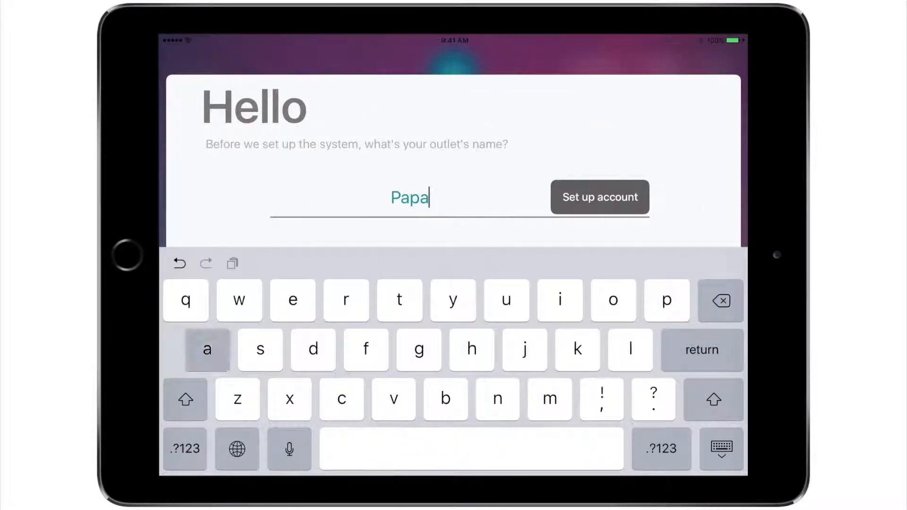
type("n Cafe")
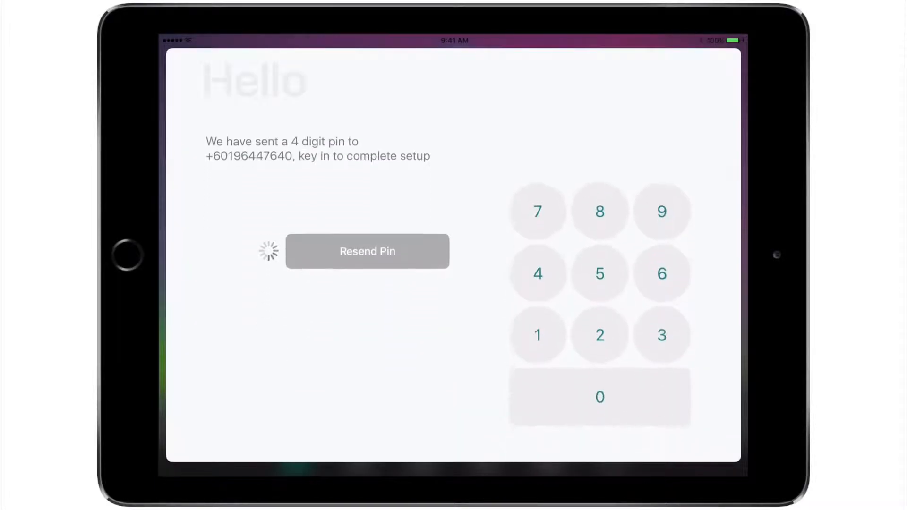
left_click(599, 335)
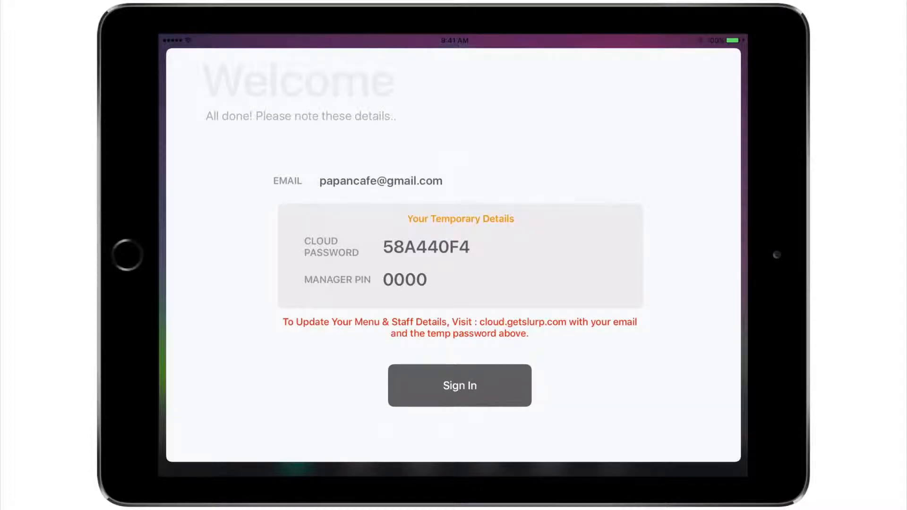
Accept the temporary account details and complete device setup with those credentials.
left_click(459, 386)
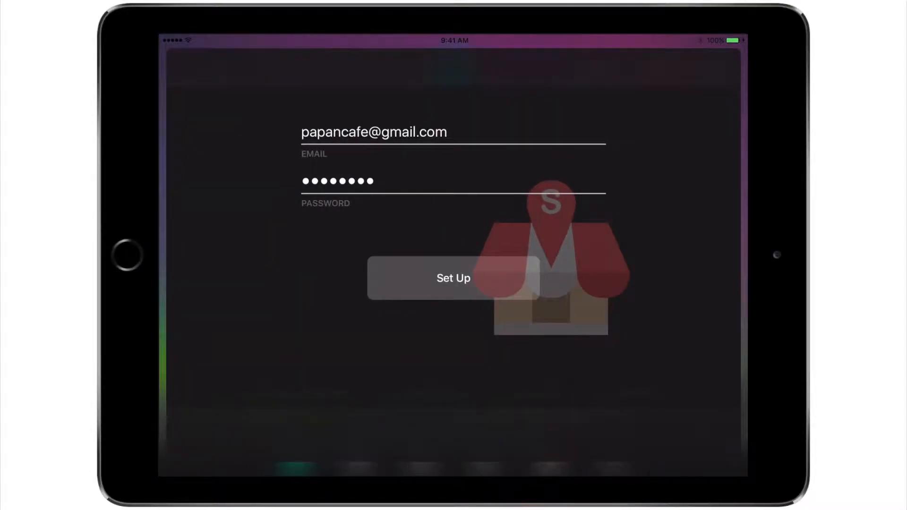
left_click(453, 278)
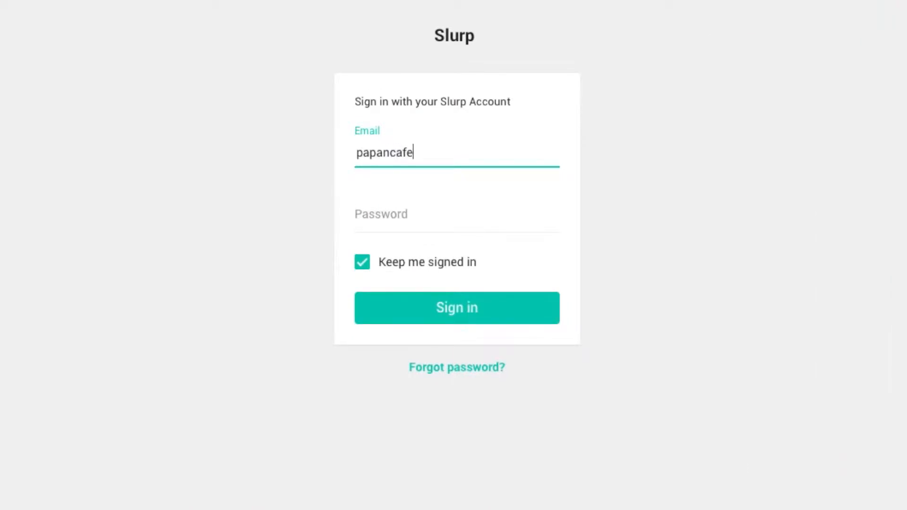
Sign in to Slurp Cloud with the Papan Cafe gmail account and temporary password, then reach Manage Menu.
type("@gmail.com")
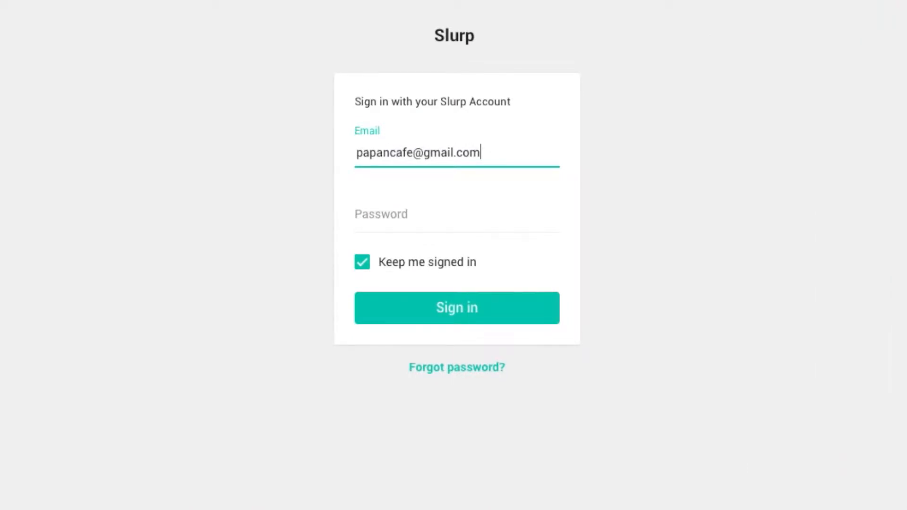
left_click(457, 218)
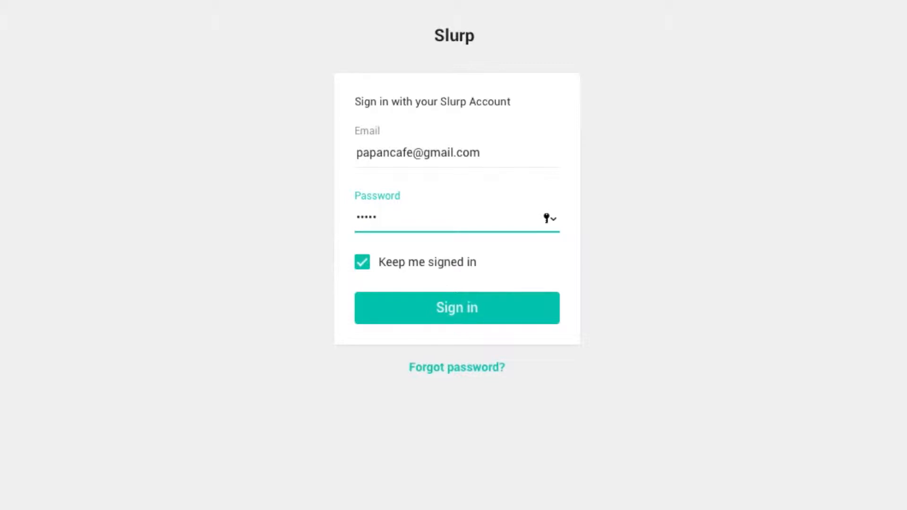
left_click(457, 307)
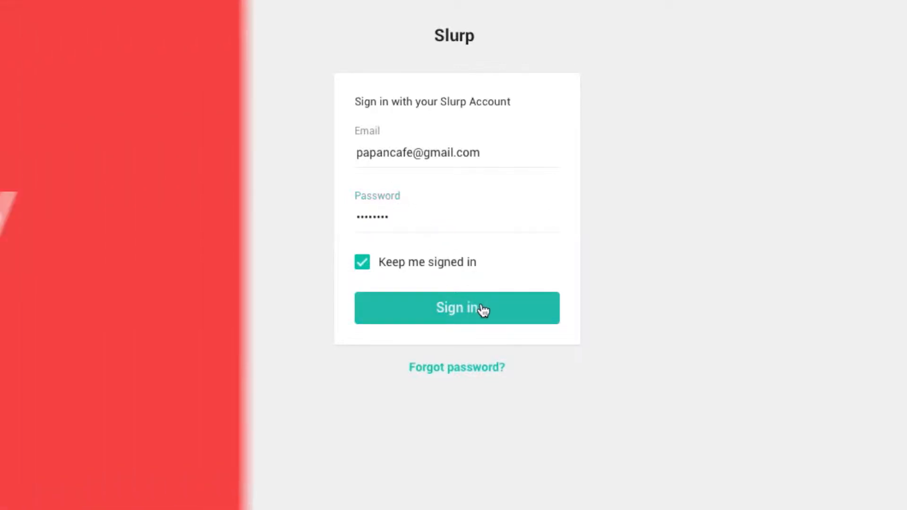
left_click(456, 307)
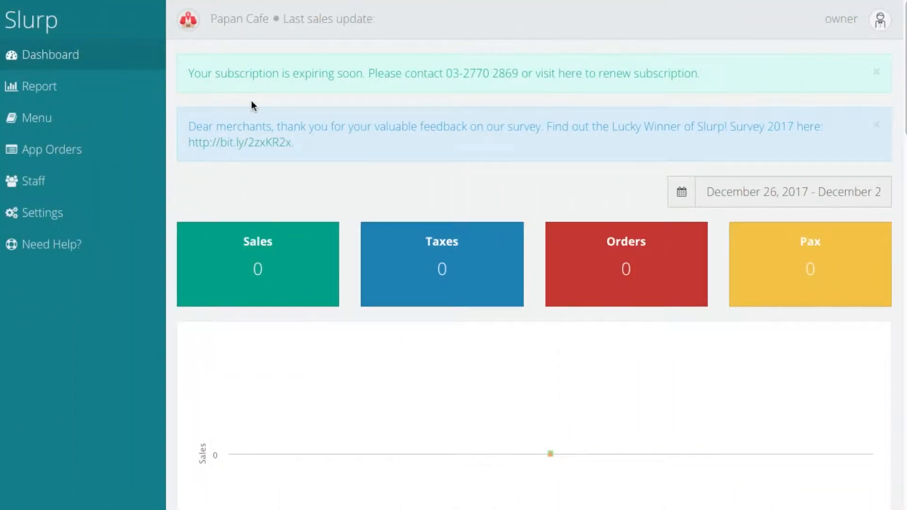
mouse_move(109, 119)
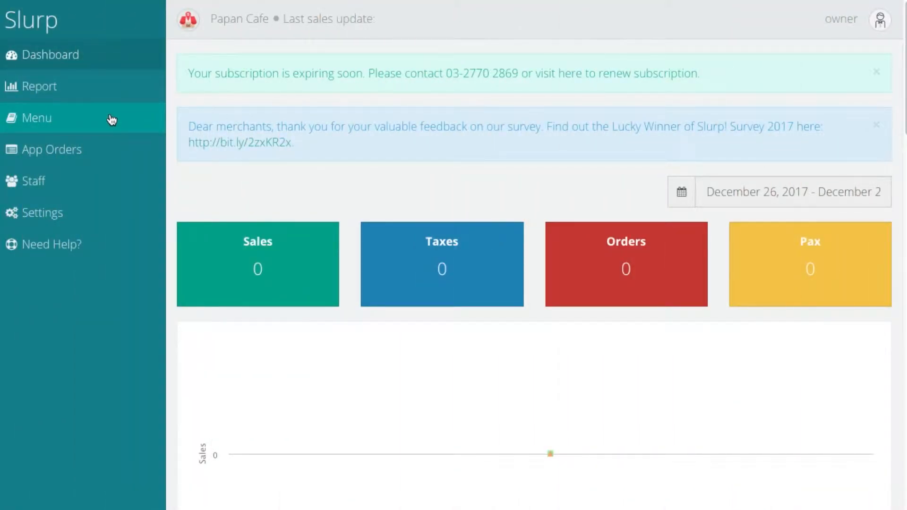
left_click(36, 118)
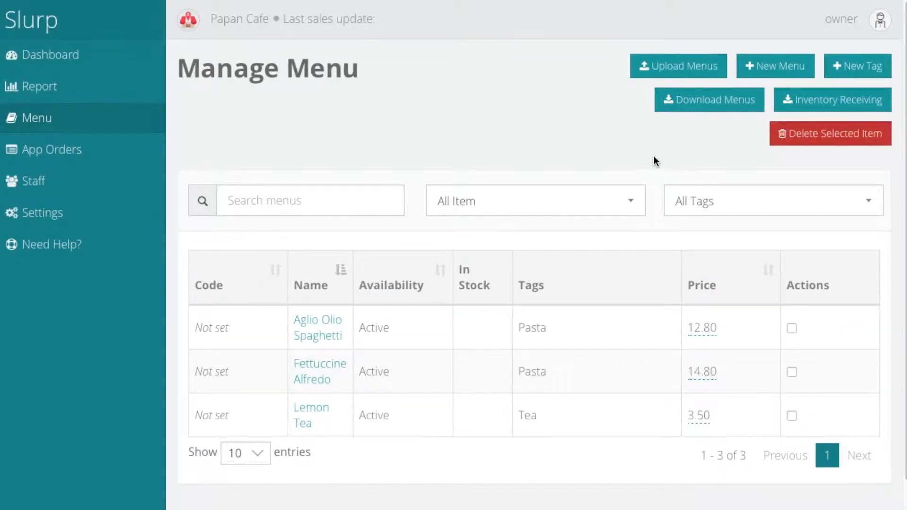
Create a menu tag named Rice with the description 'Rice based'.
left_click(857, 65)
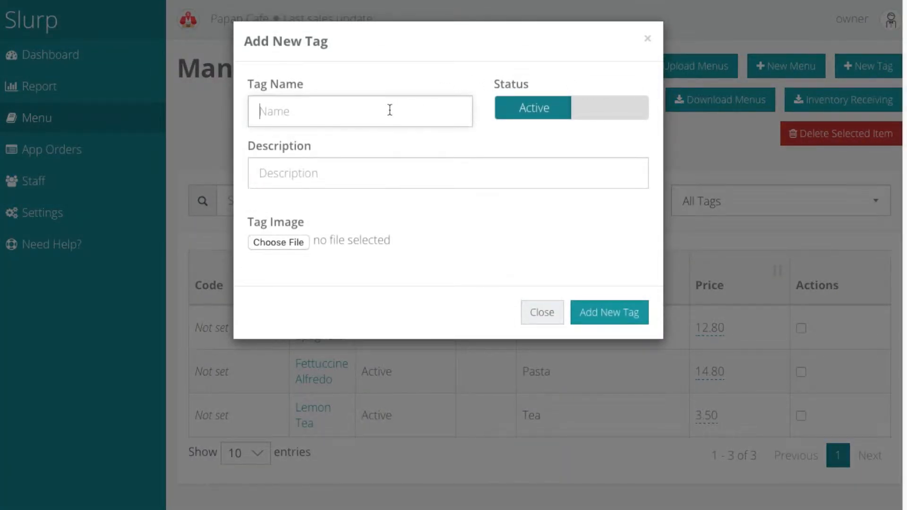
type("Rice")
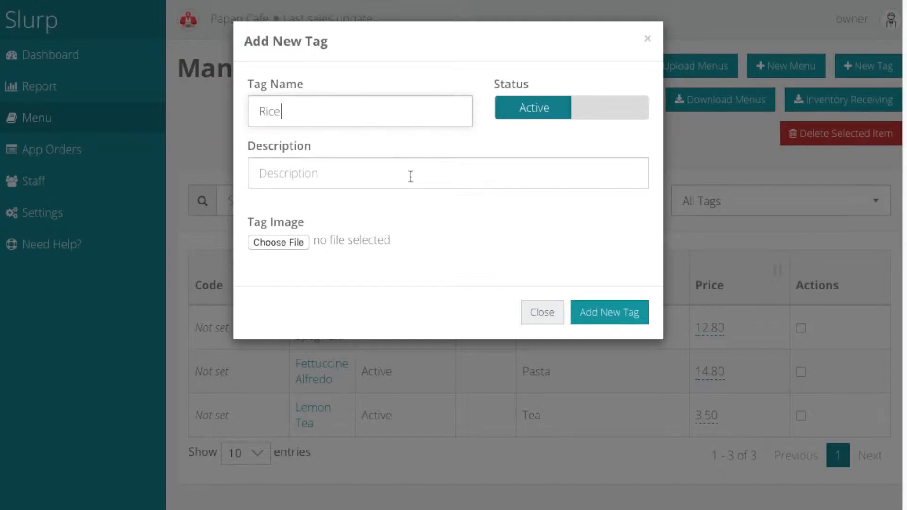
type("Rice based")
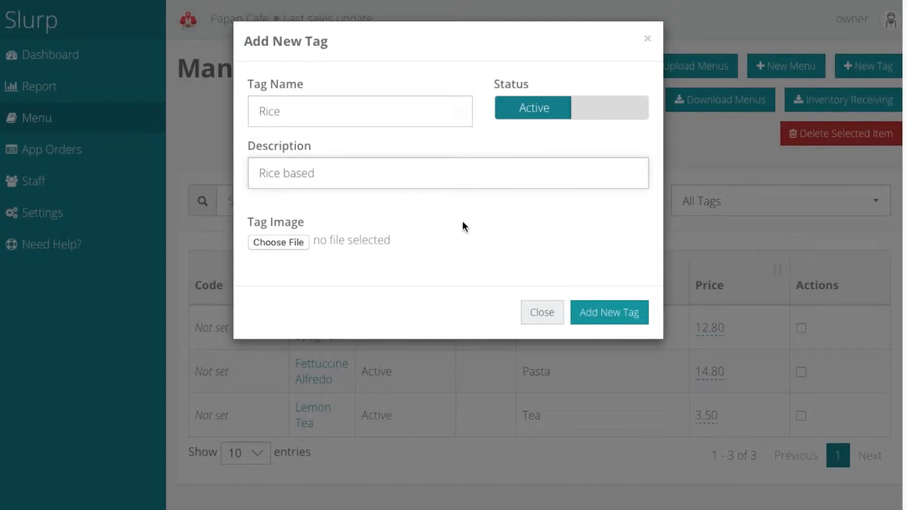
left_click(609, 313)
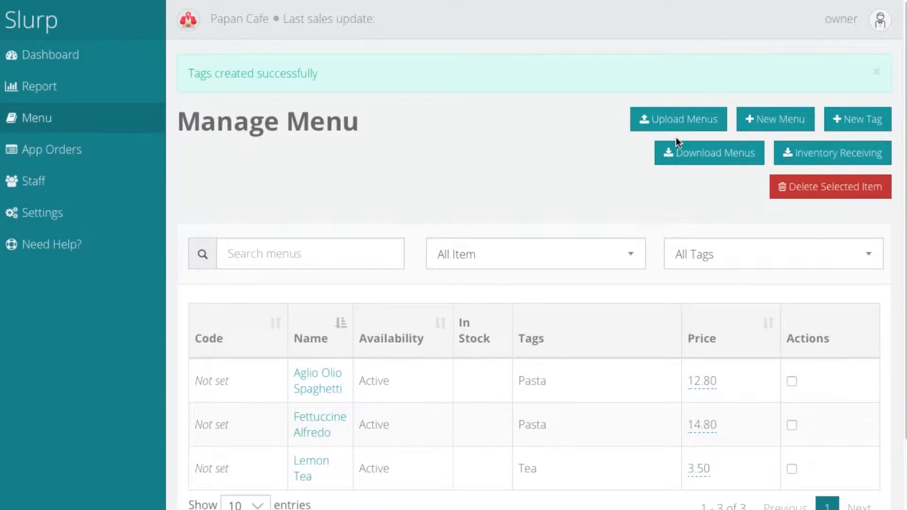
Add menu item Fried Rice, code RC001, description 'Normal Fried Rice', price 6.00, tagged Rice.
left_click(775, 119)
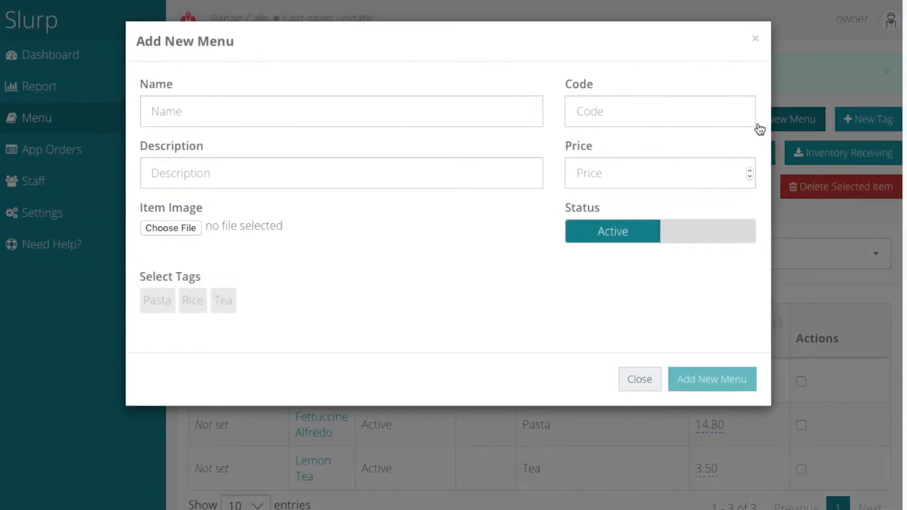
type("Fried Rice")
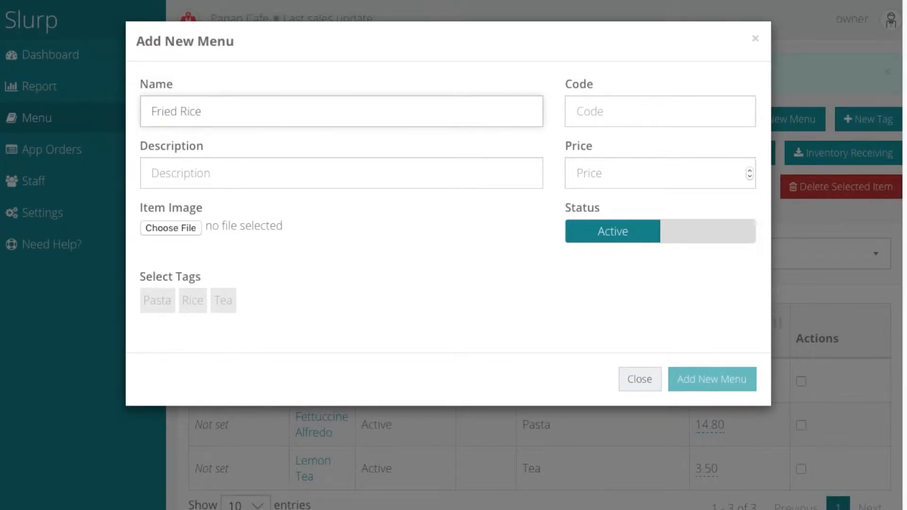
type("RC001")
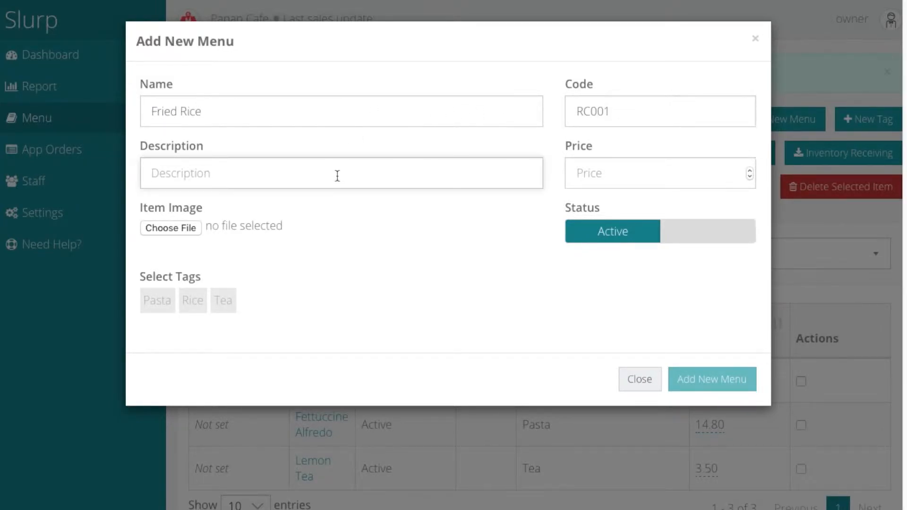
type("Normal Fried Rice")
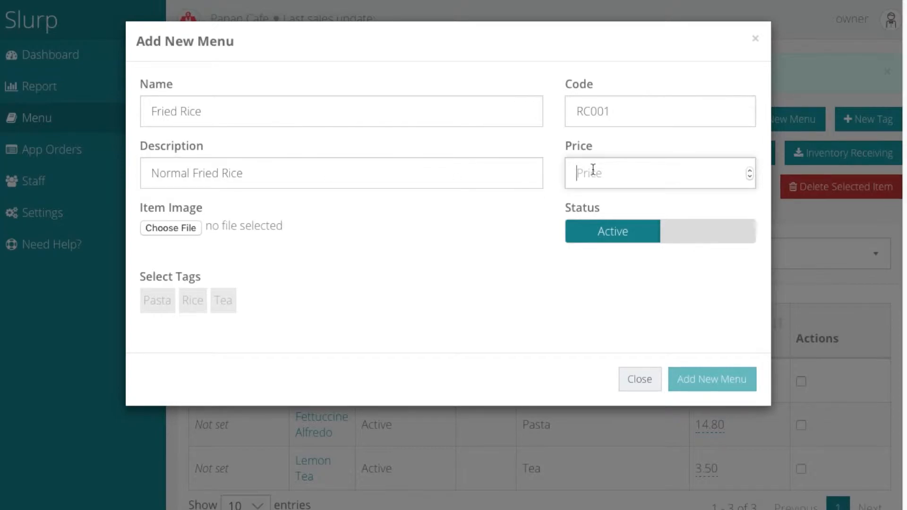
type("6.00")
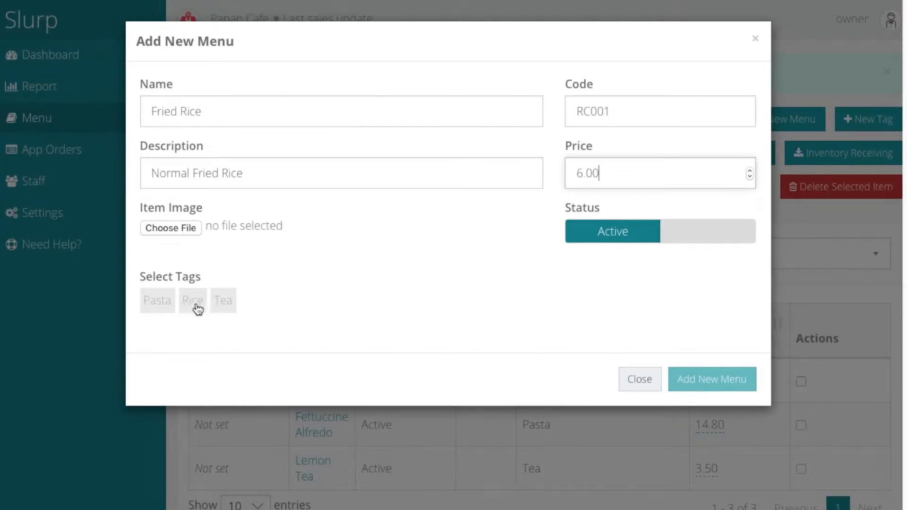
left_click(192, 300)
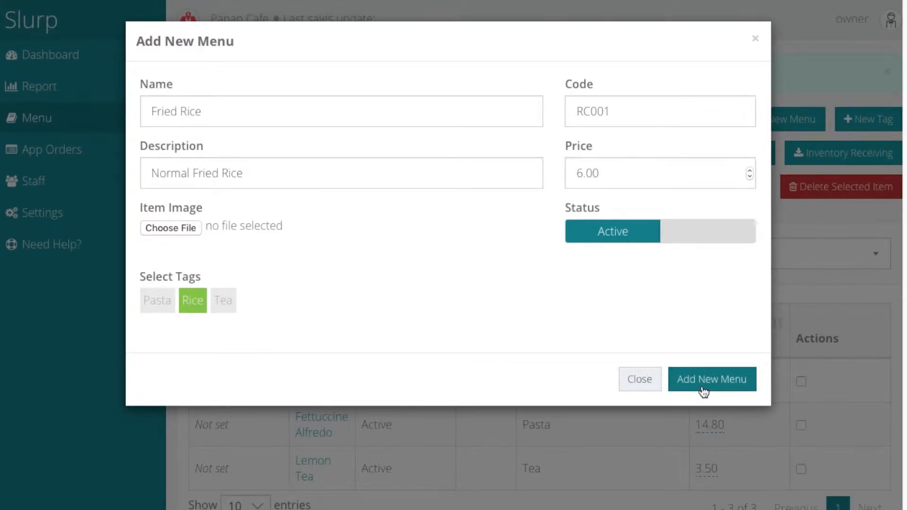
left_click(712, 379)
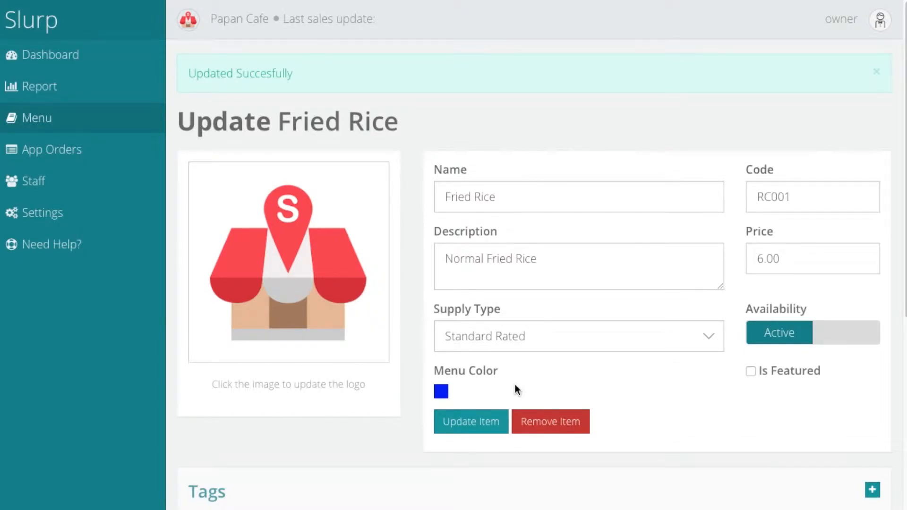
Add a No Vege modifier 'cook without green vegetables' to Fried Rice and update the item.
scroll("down", 3)
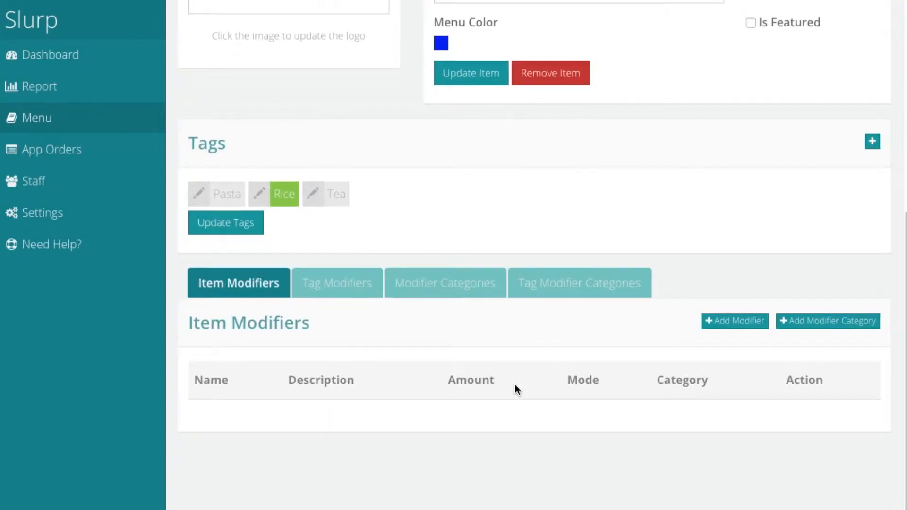
mouse_move(511, 336)
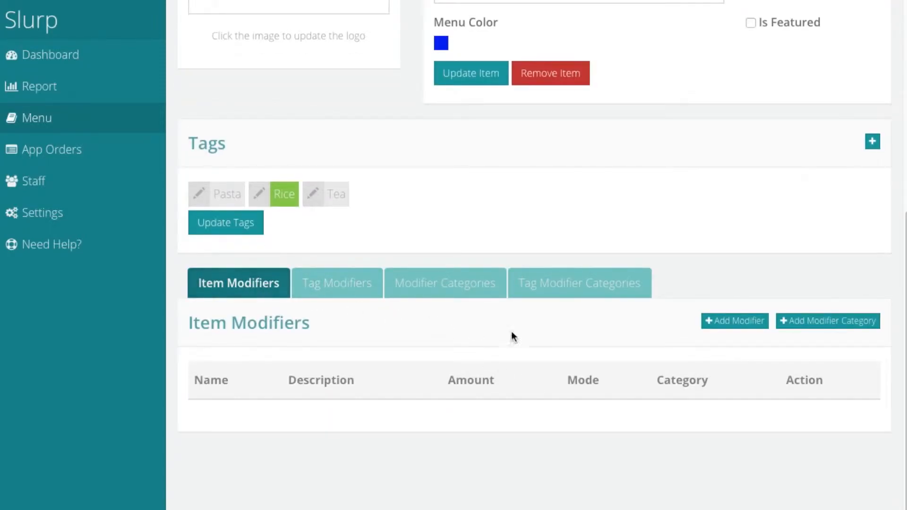
left_click(733, 320)
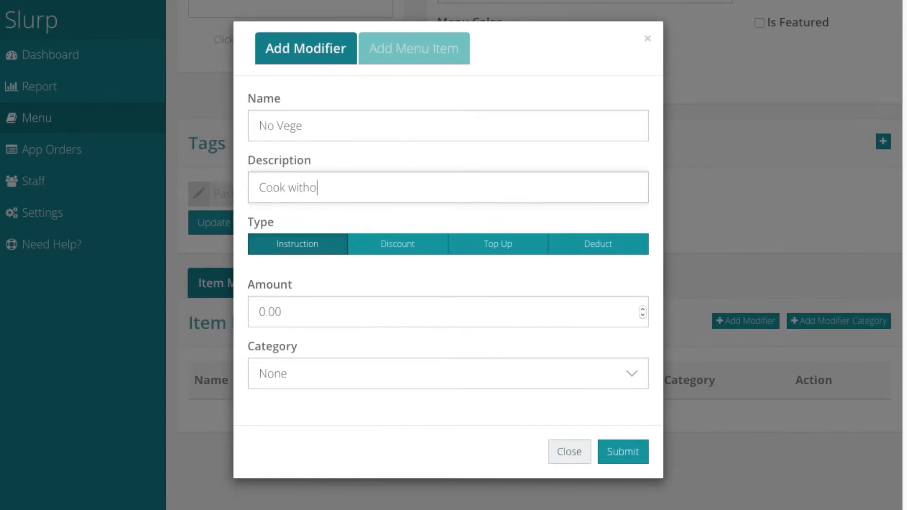
type("ut green vegetables")
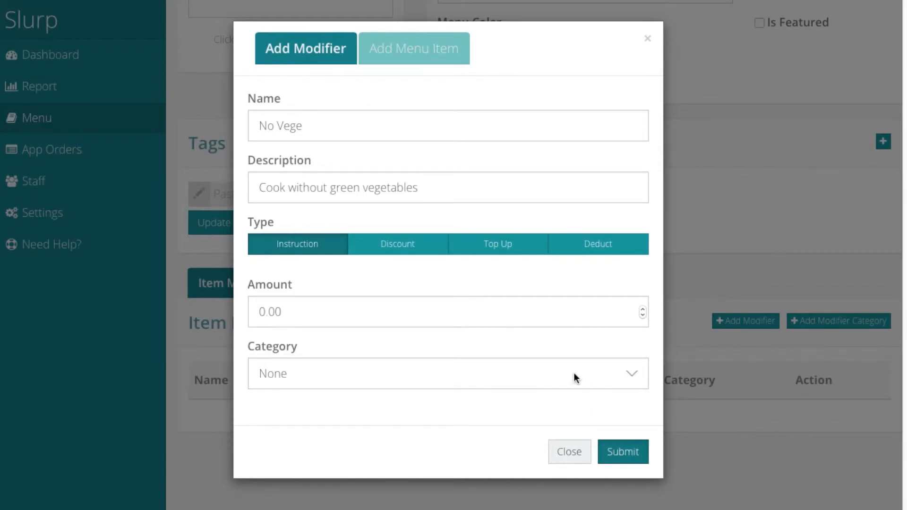
left_click(622, 452)
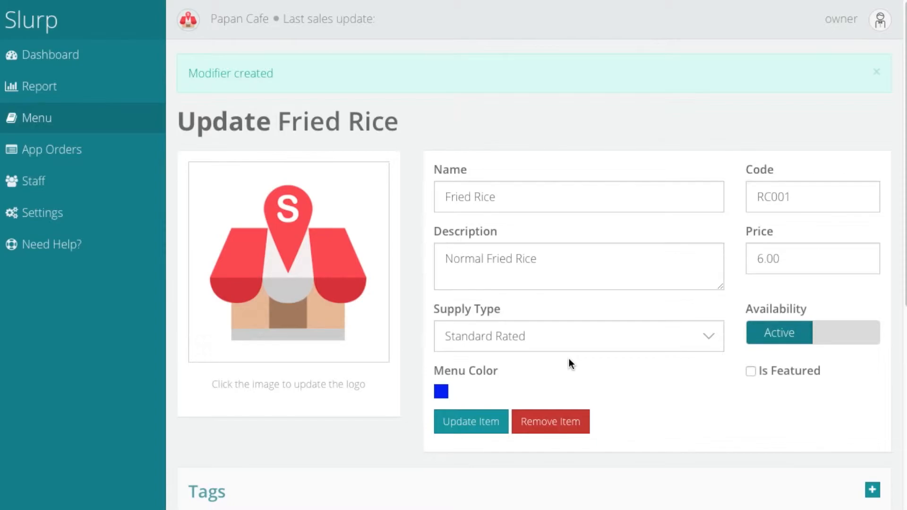
left_click(470, 421)
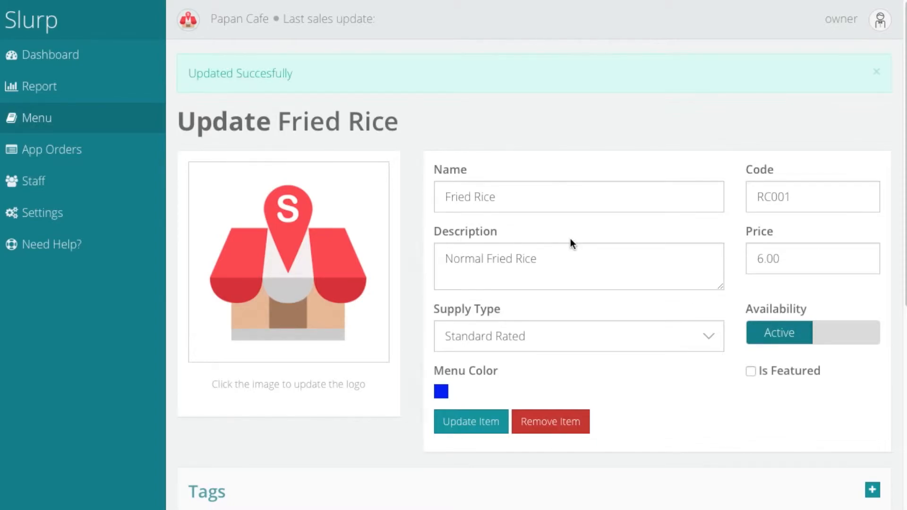
left_click(36, 181)
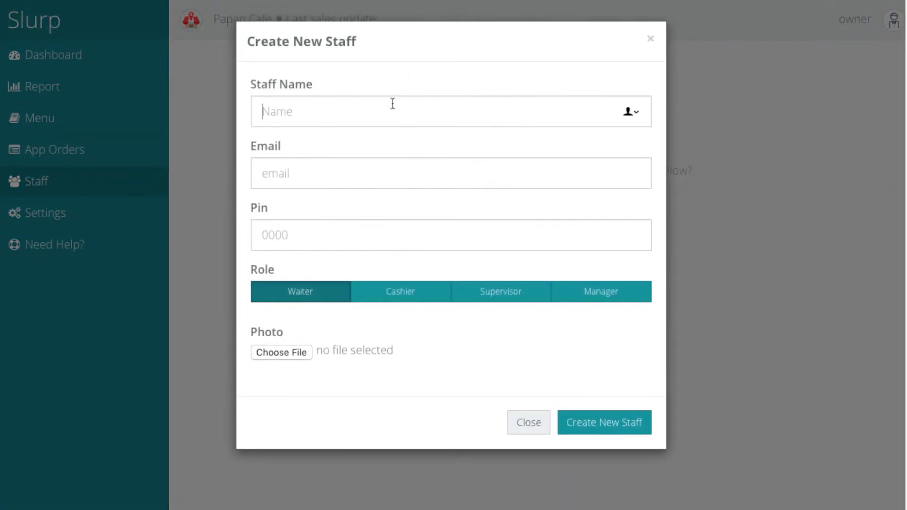
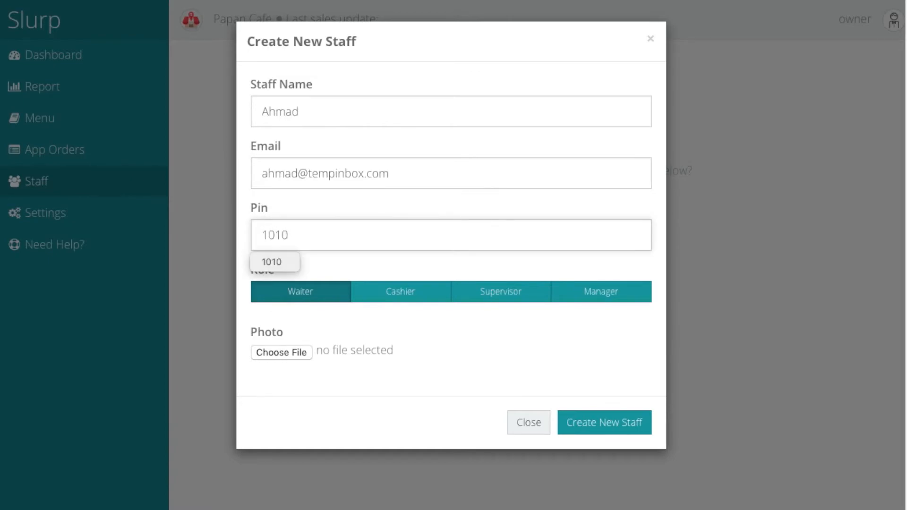
left_click(600, 290)
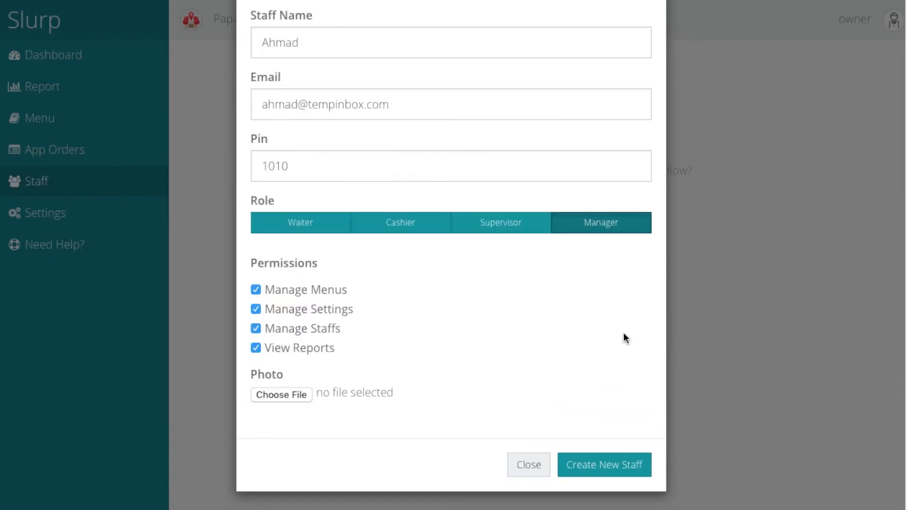
left_click(604, 464)
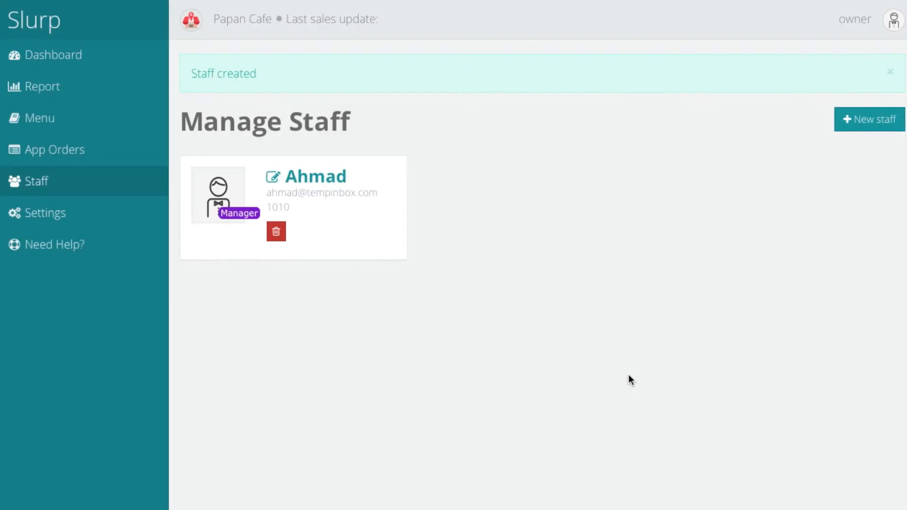